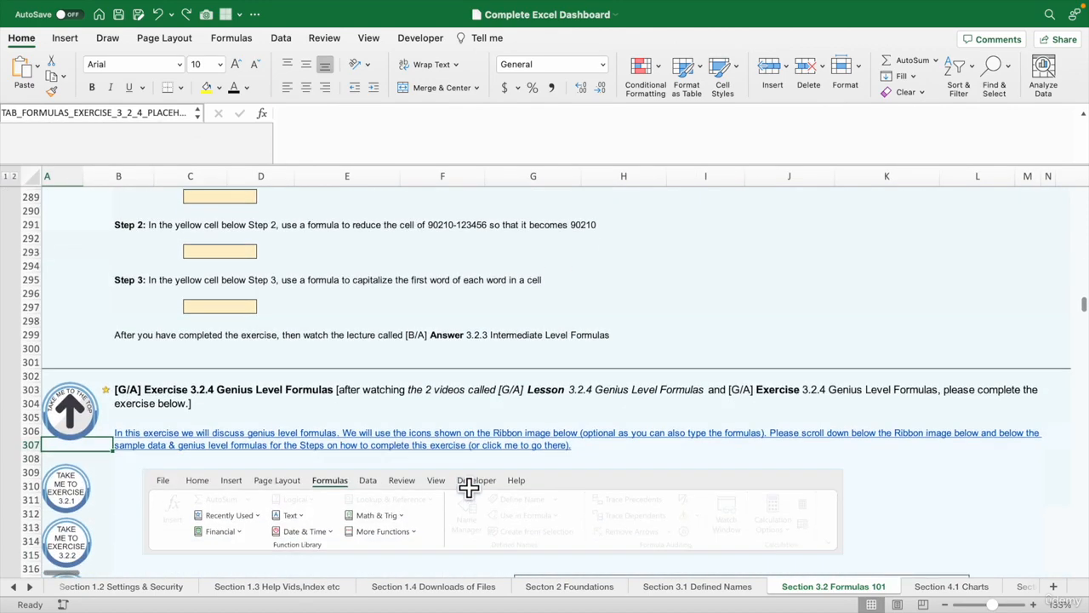
Step: Scroll from the Exercise 3.2.4 header to the INDEX–SUMIF formula examples table
scroll("down", 3)
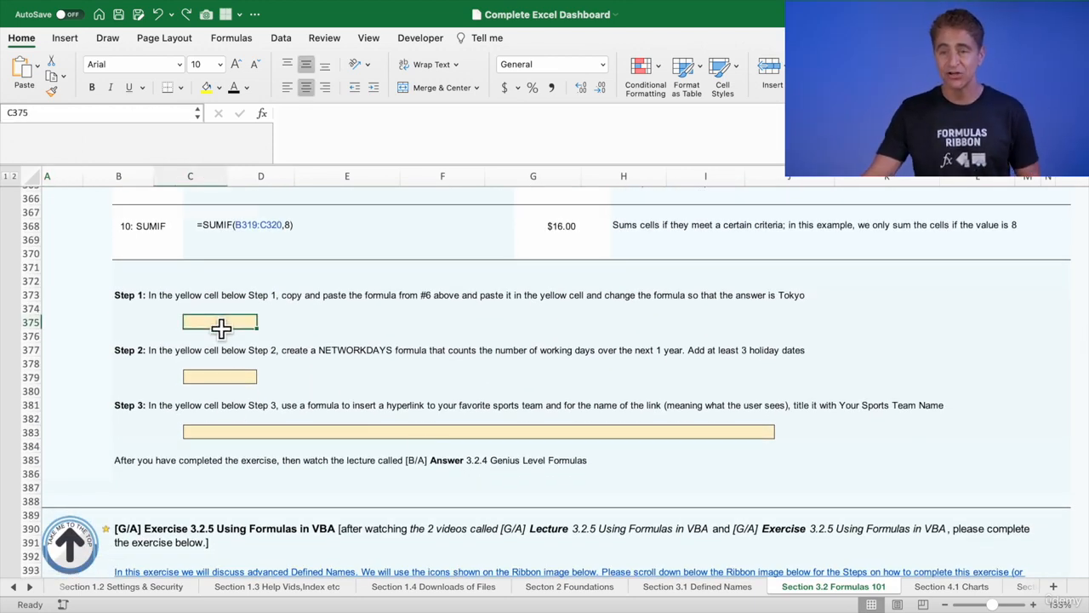
mouse_move(284, 323)
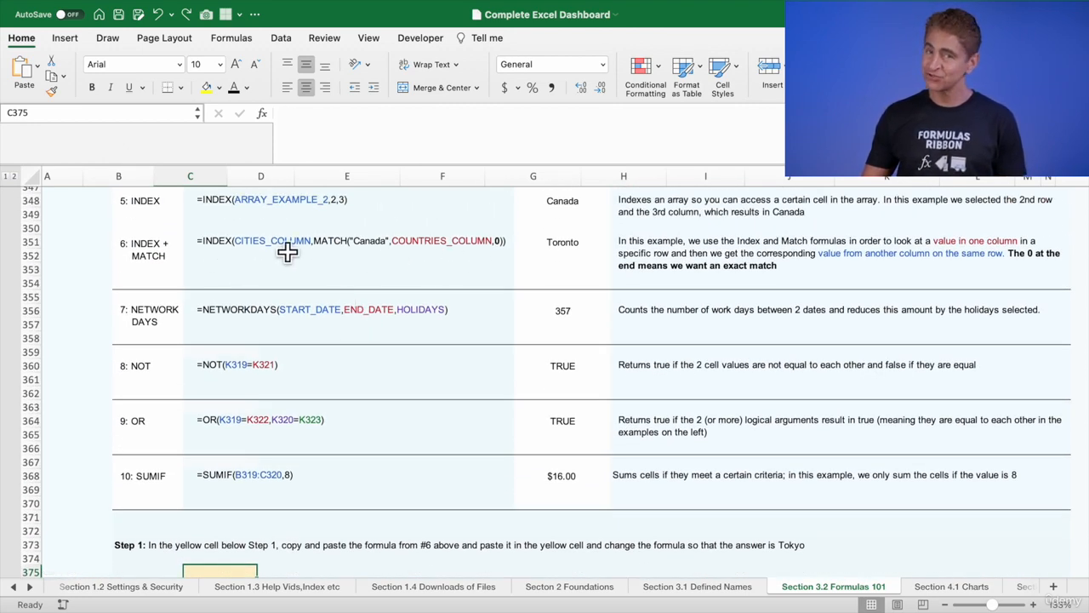
Step: Scroll to rows 360–387 showing Steps 1–3 and their yellow answer cells
scroll("down", 3)
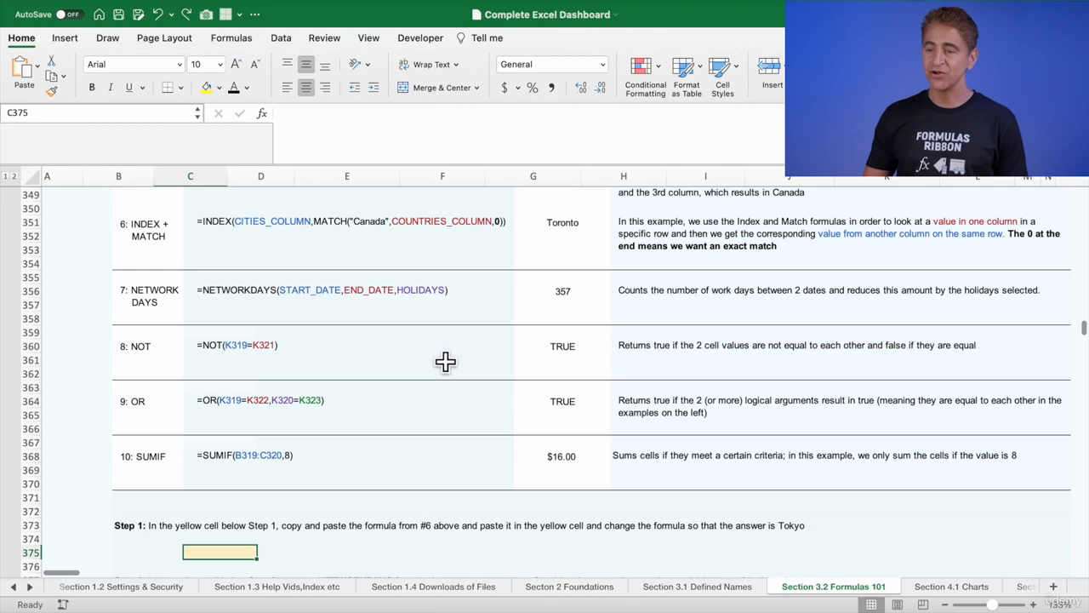
scroll("down", 3)
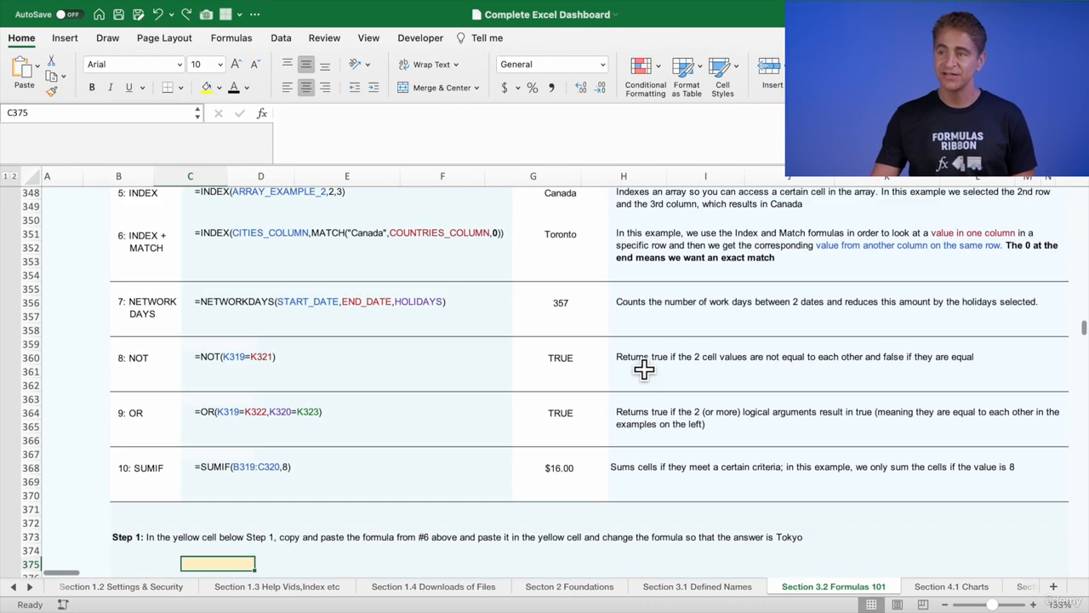
scroll("down", 3)
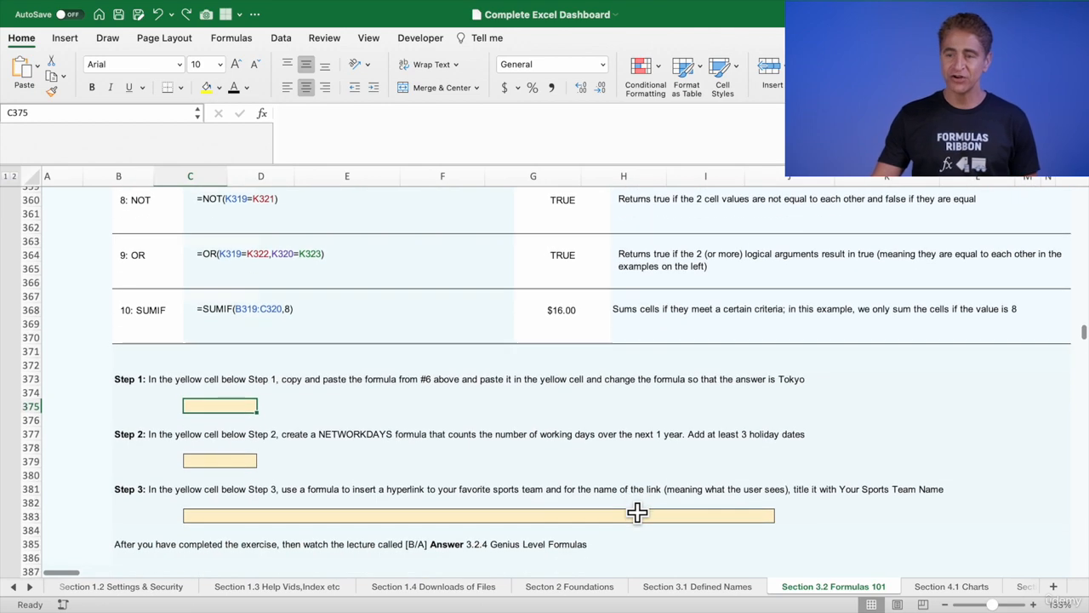
mouse_move(222, 472)
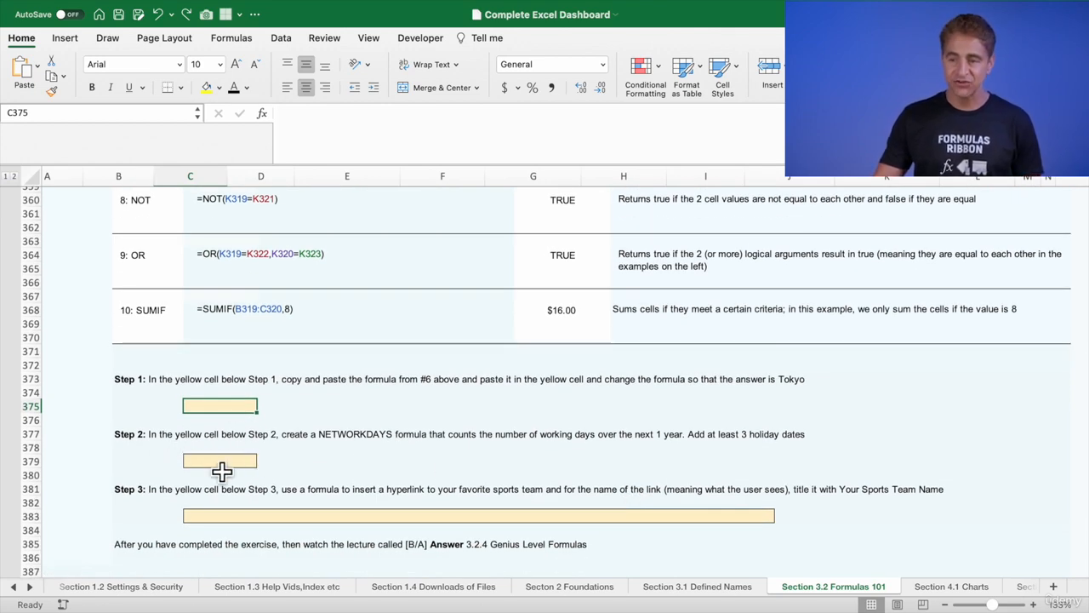
Step: Select cell C379, the empty Step 2 NETWORKDAYS answer cell
left_click(220, 461)
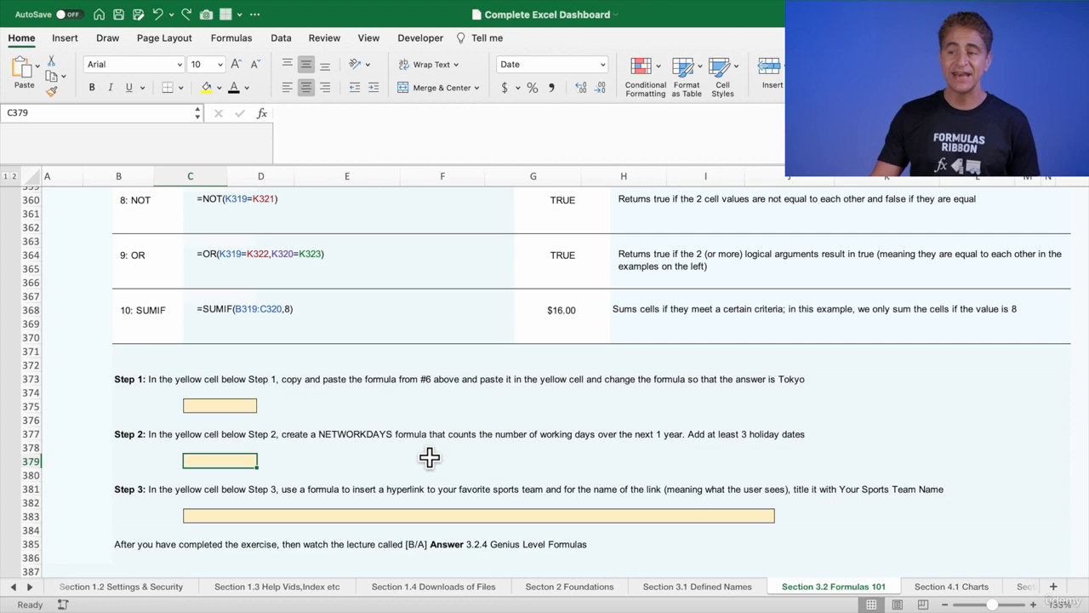
mouse_move(464, 456)
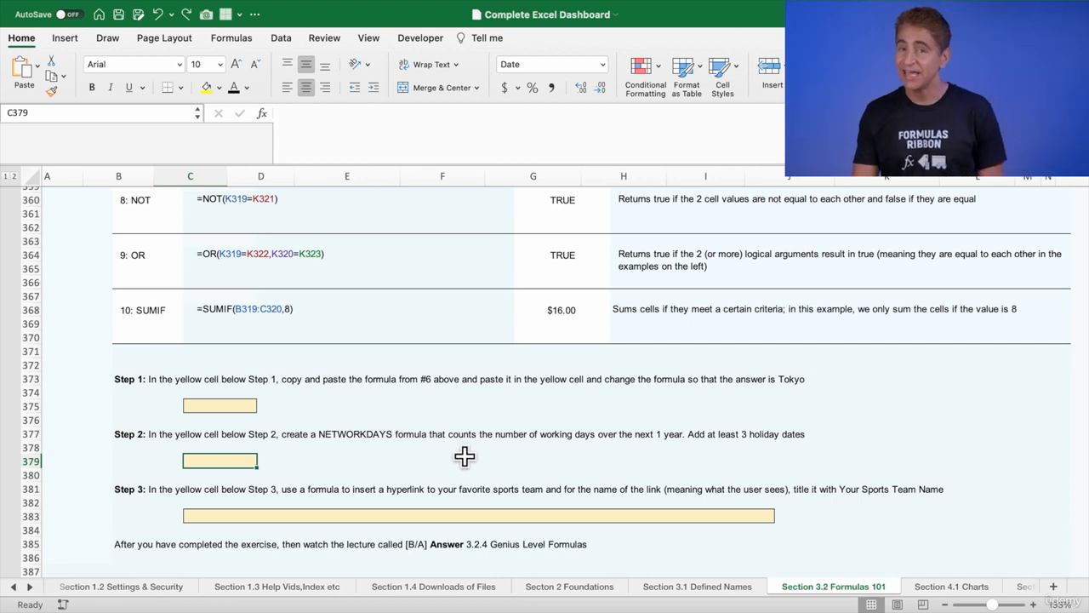
mouse_move(578, 462)
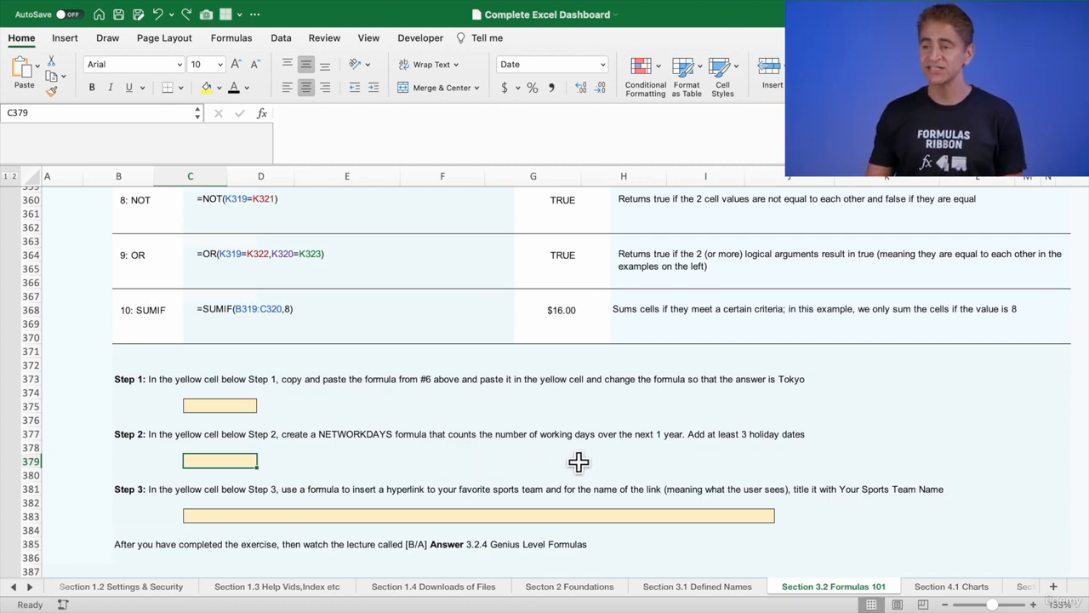
mouse_move(670, 469)
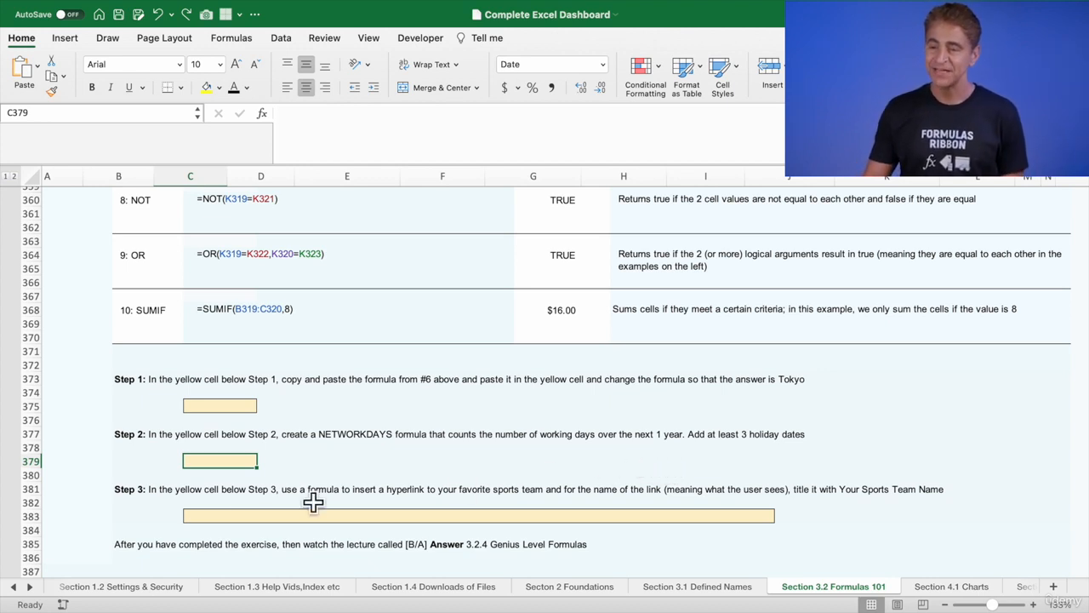
Step: Point out the Step 3 text in B381, then select merged answer cell C383
left_click(148, 489)
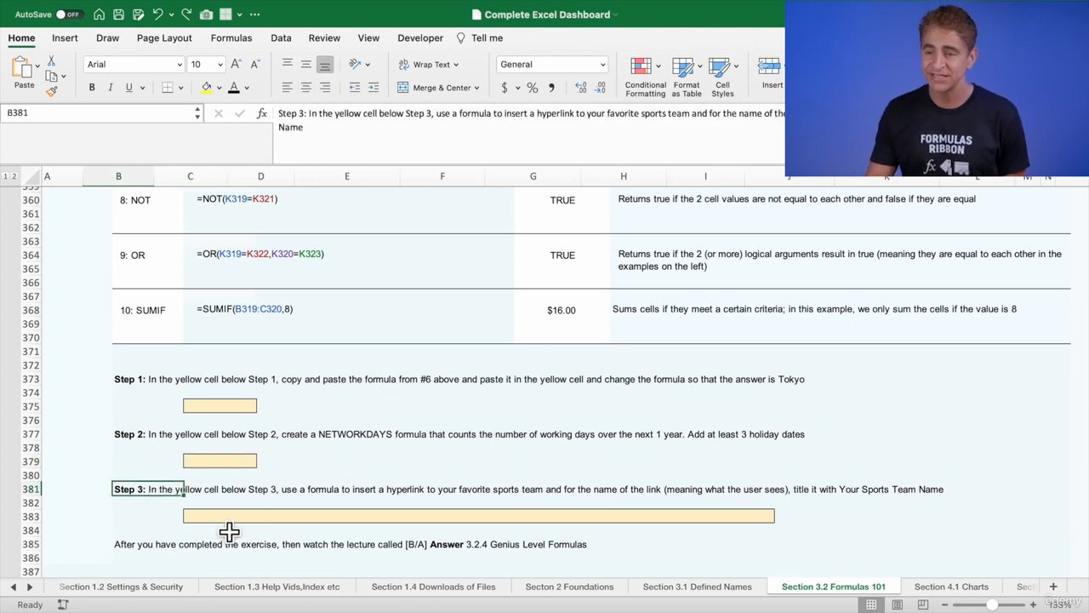
left_click(476, 515)
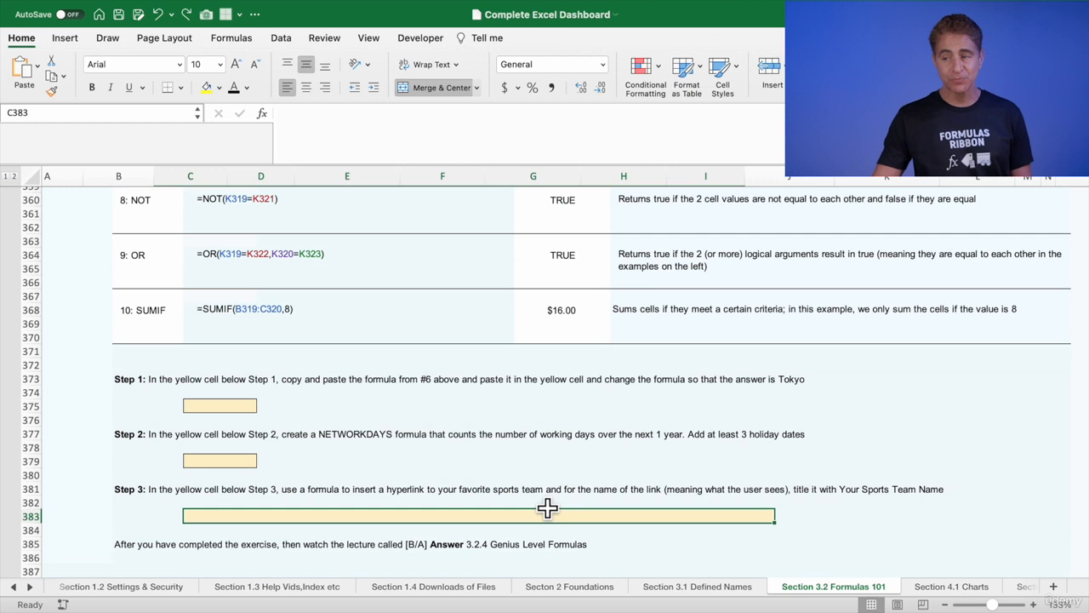
mouse_move(663, 511)
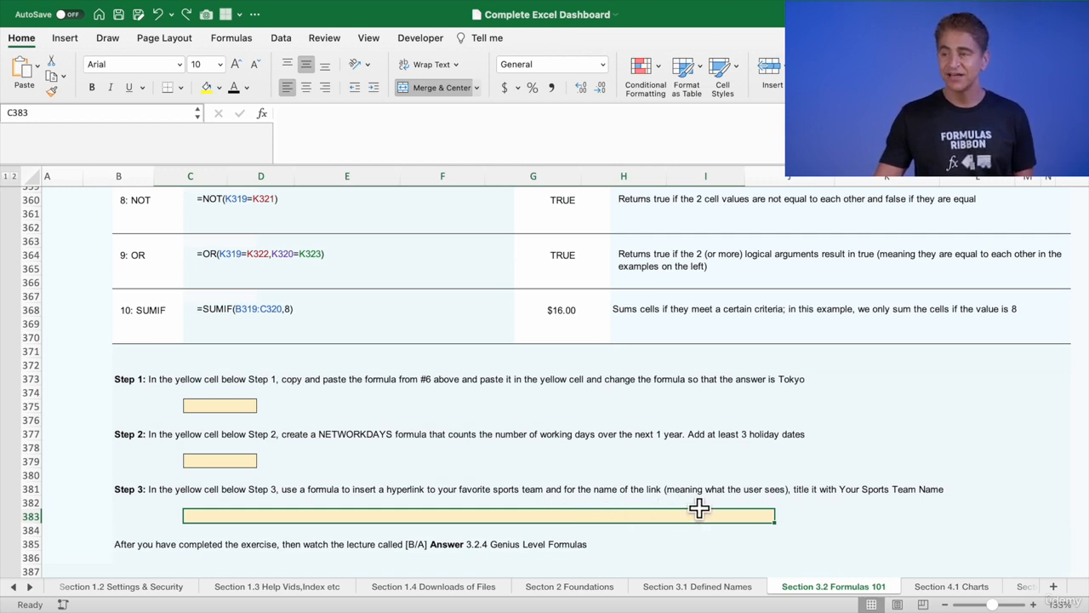
mouse_move(914, 518)
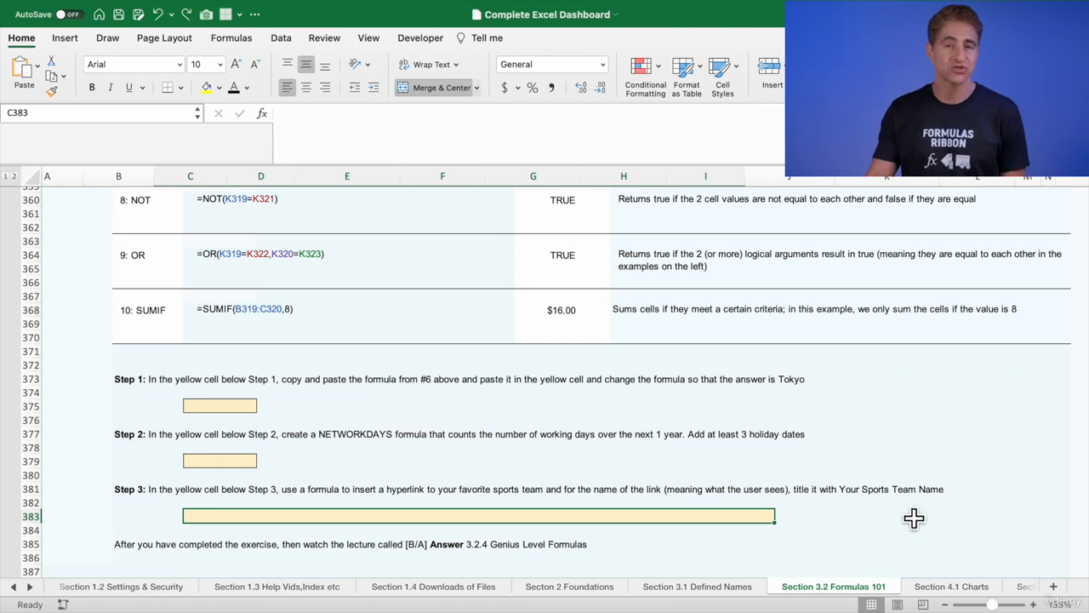